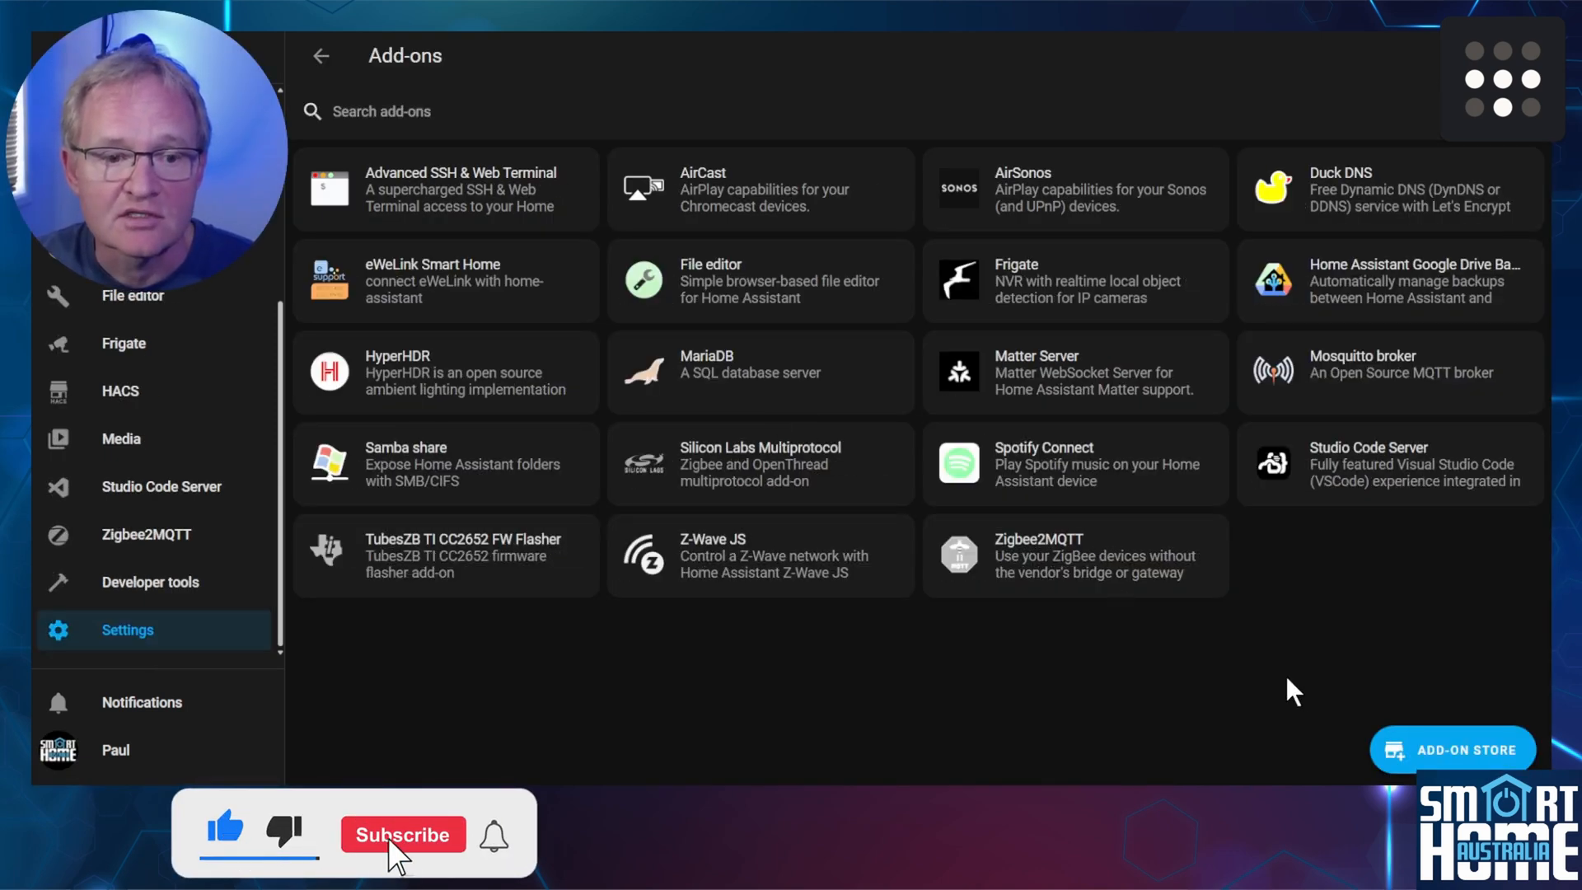
- Install the Tailscale add-on from the Add-on Store
click(402, 834)
text(tailscale)
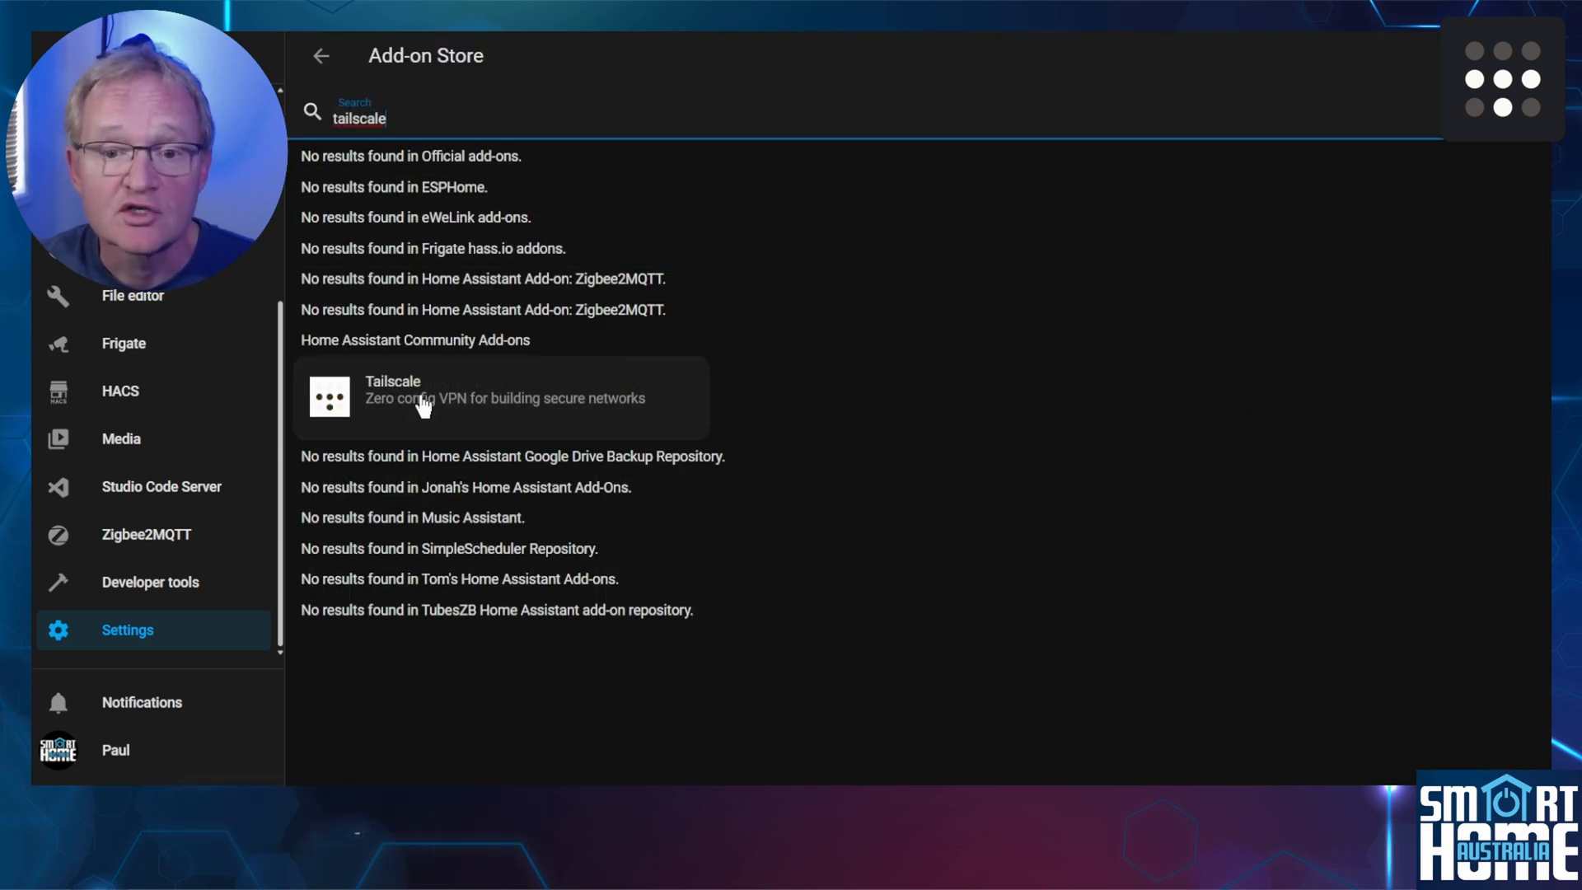
click(504, 397)
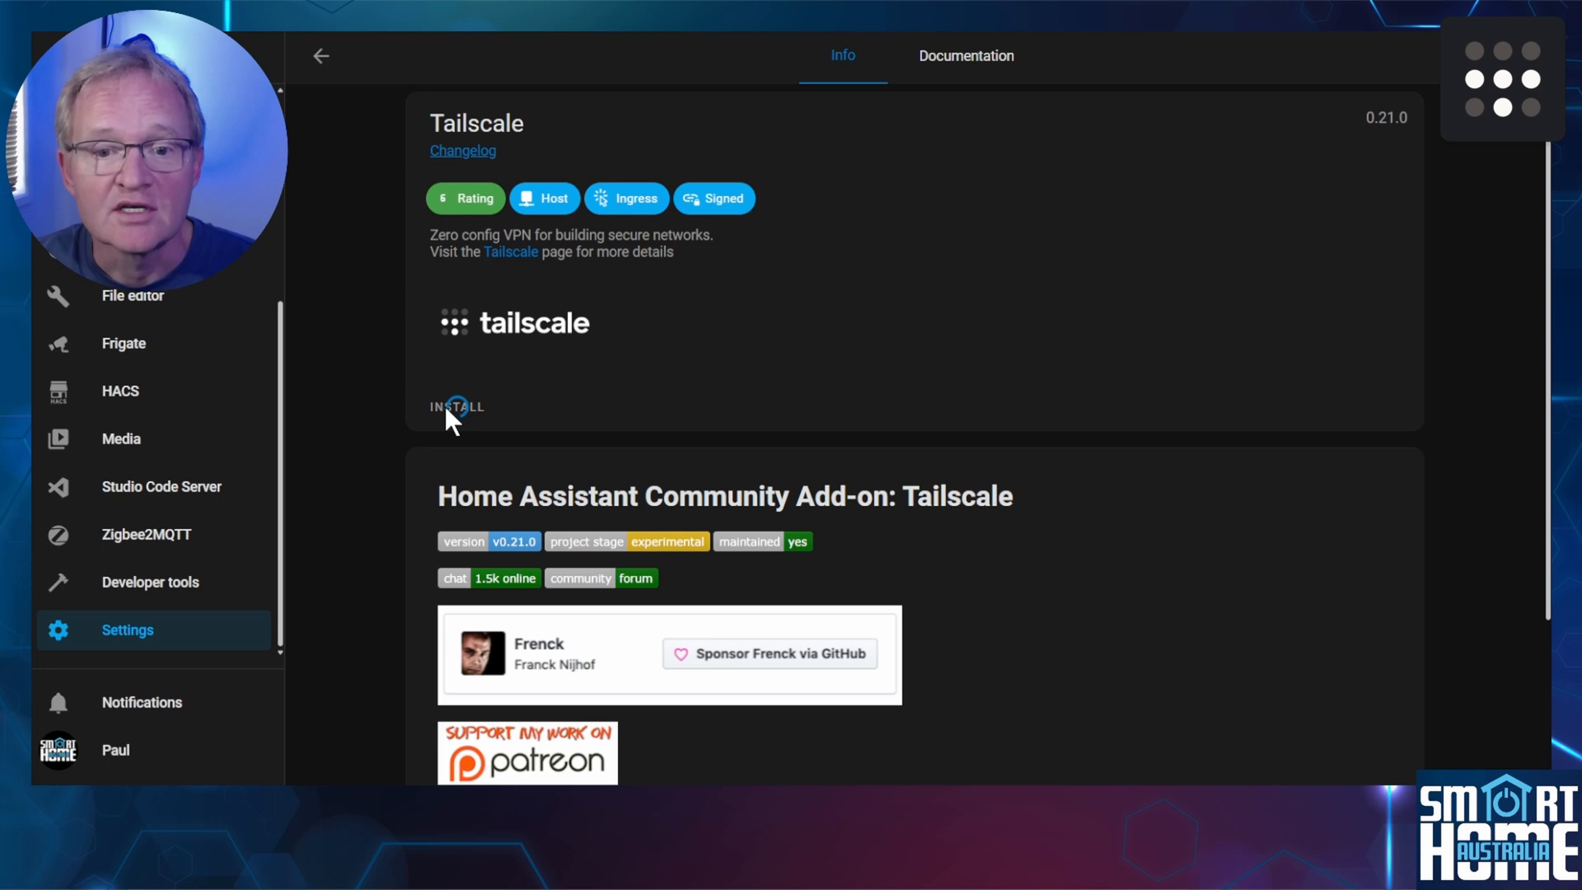
click(457, 407)
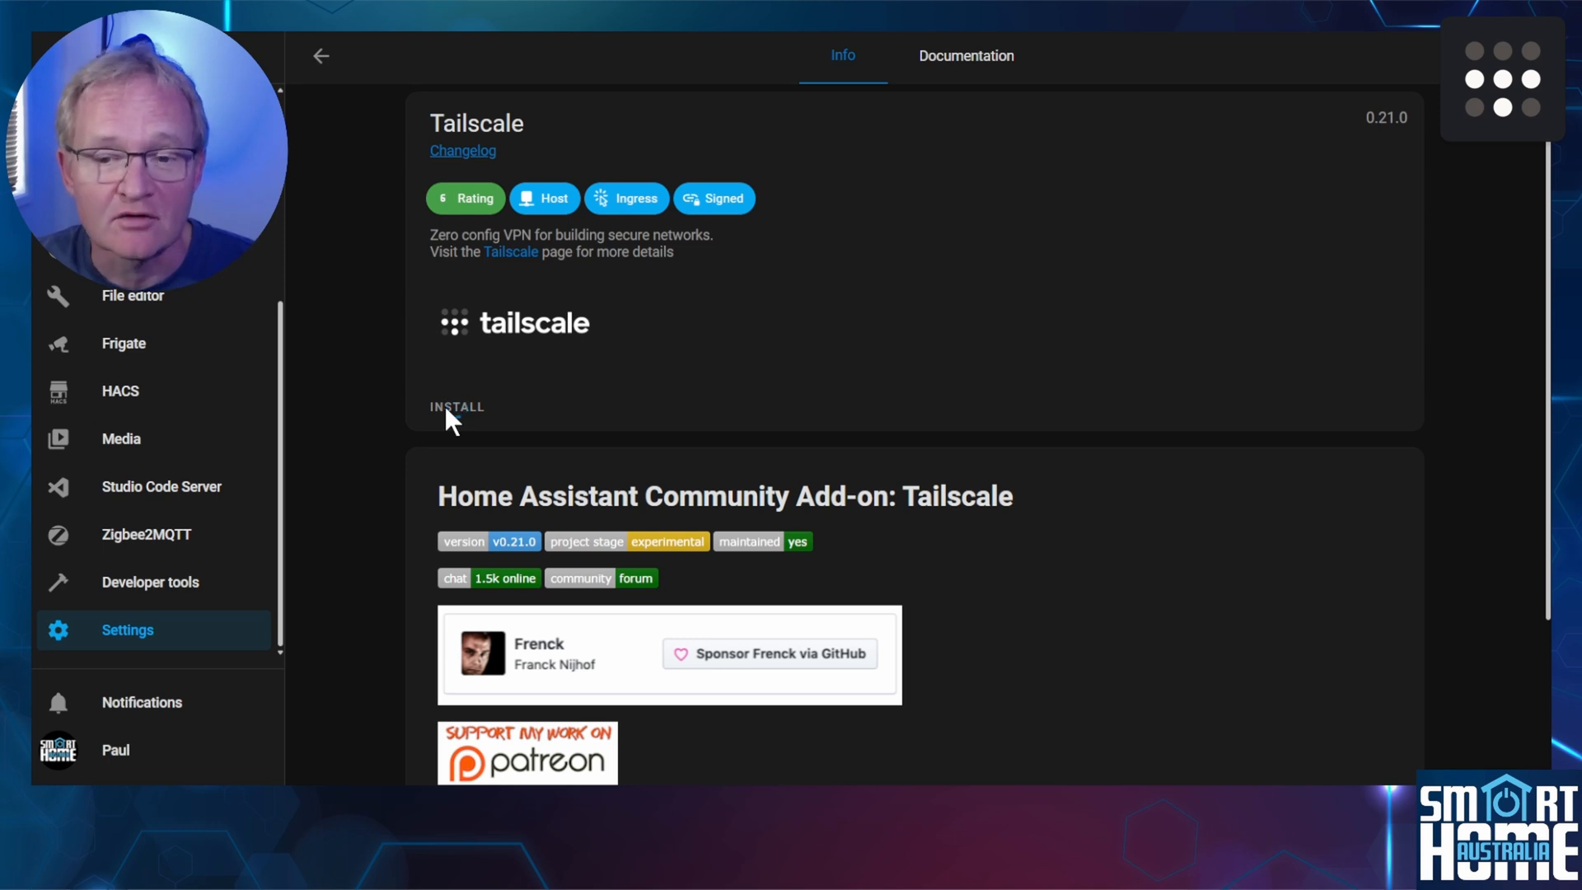
click(456, 407)
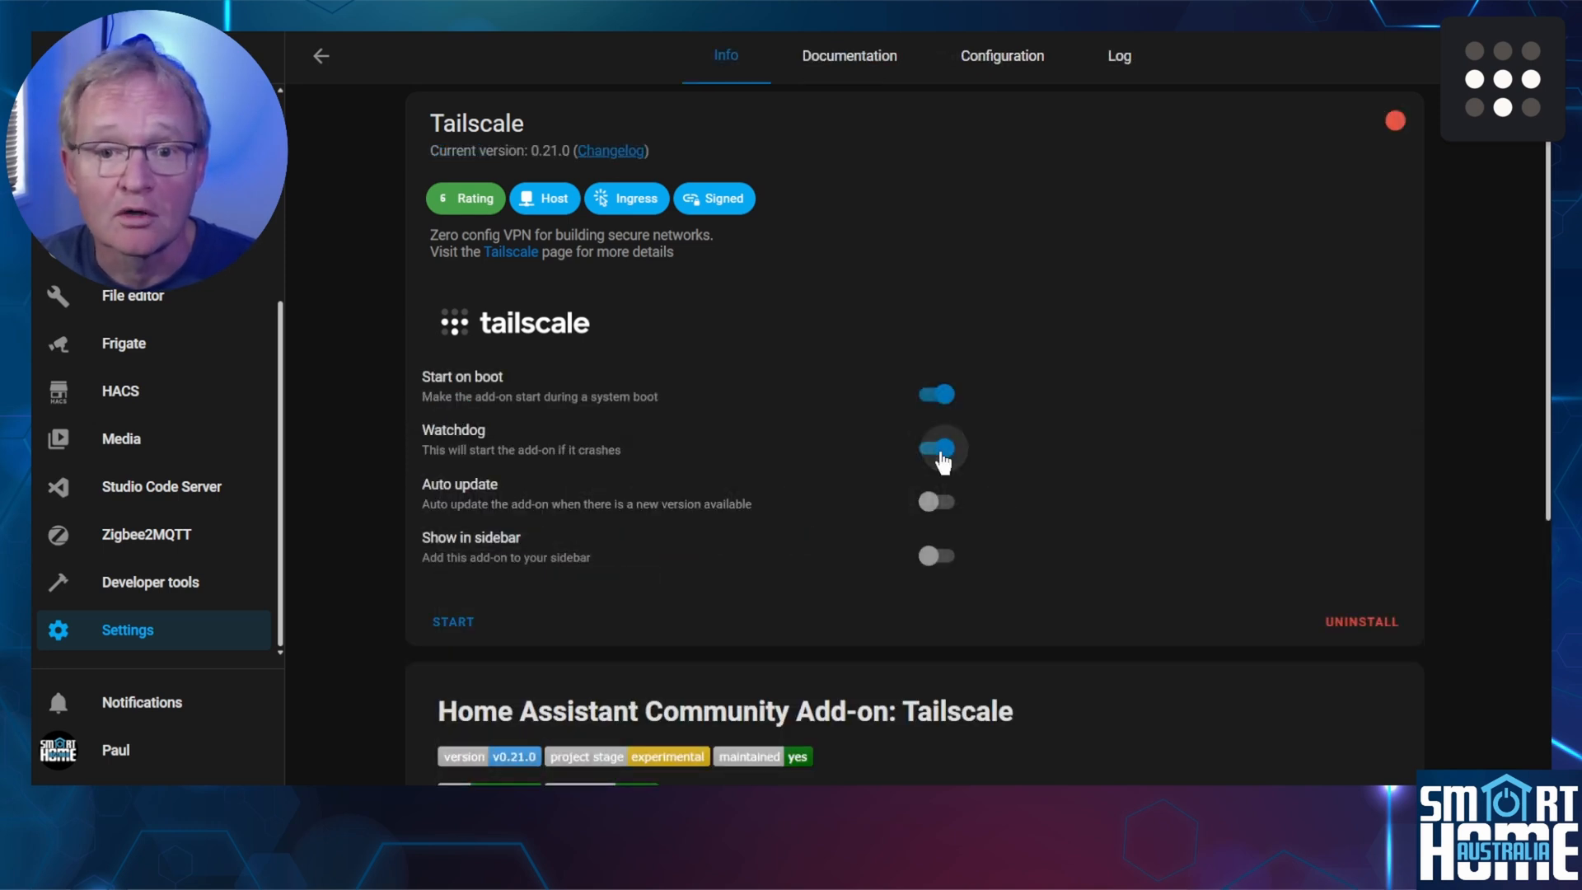
- Enable Watchdog for the Tailscale add-on and start it
click(934, 448)
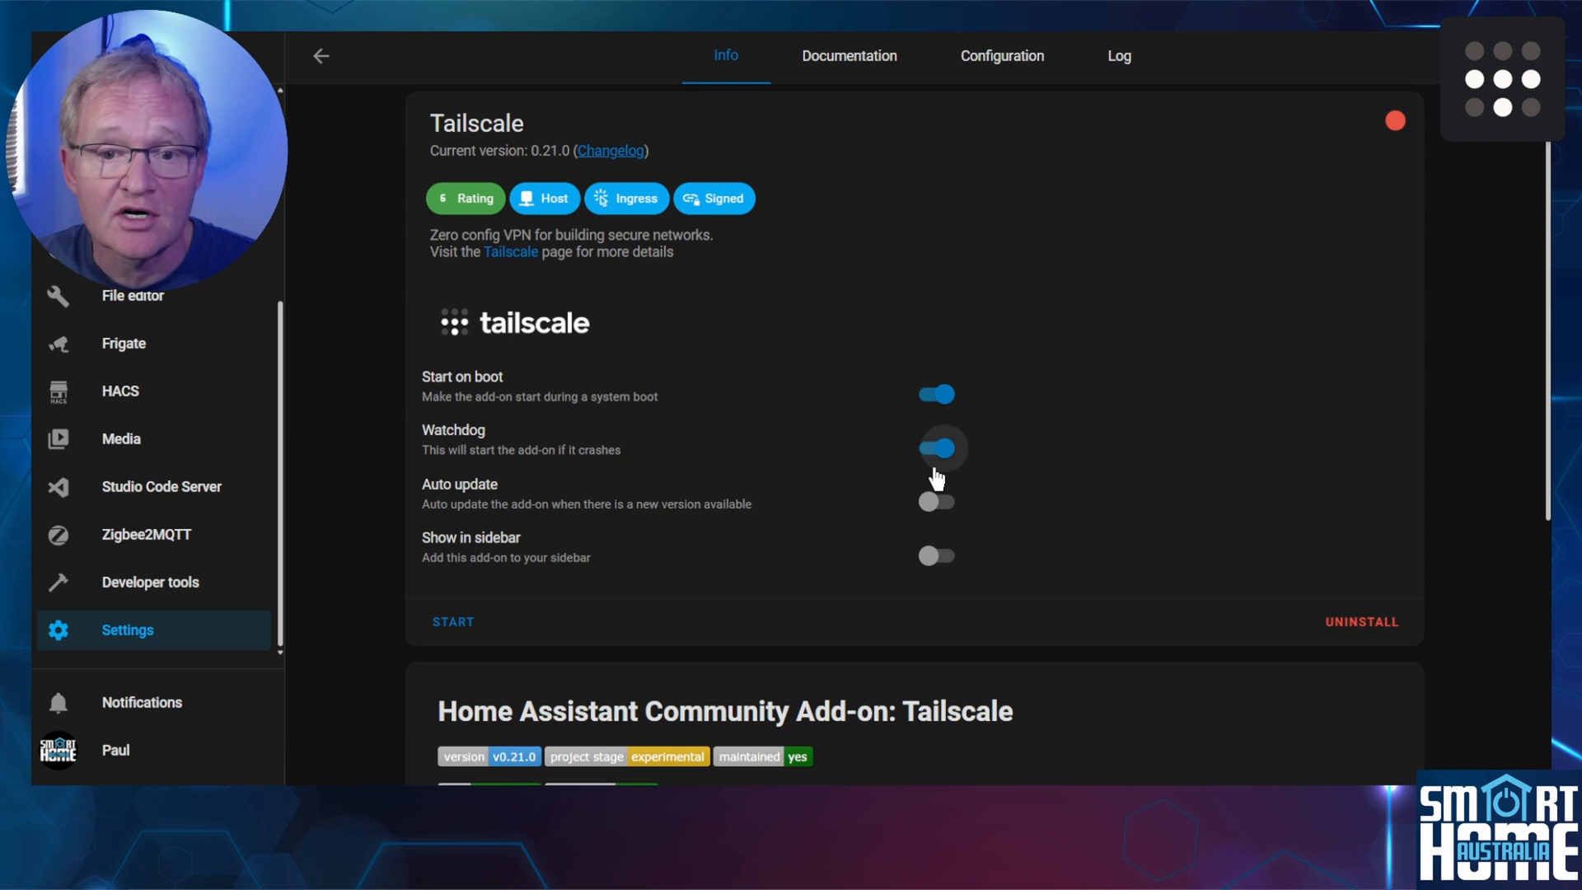
click(936, 446)
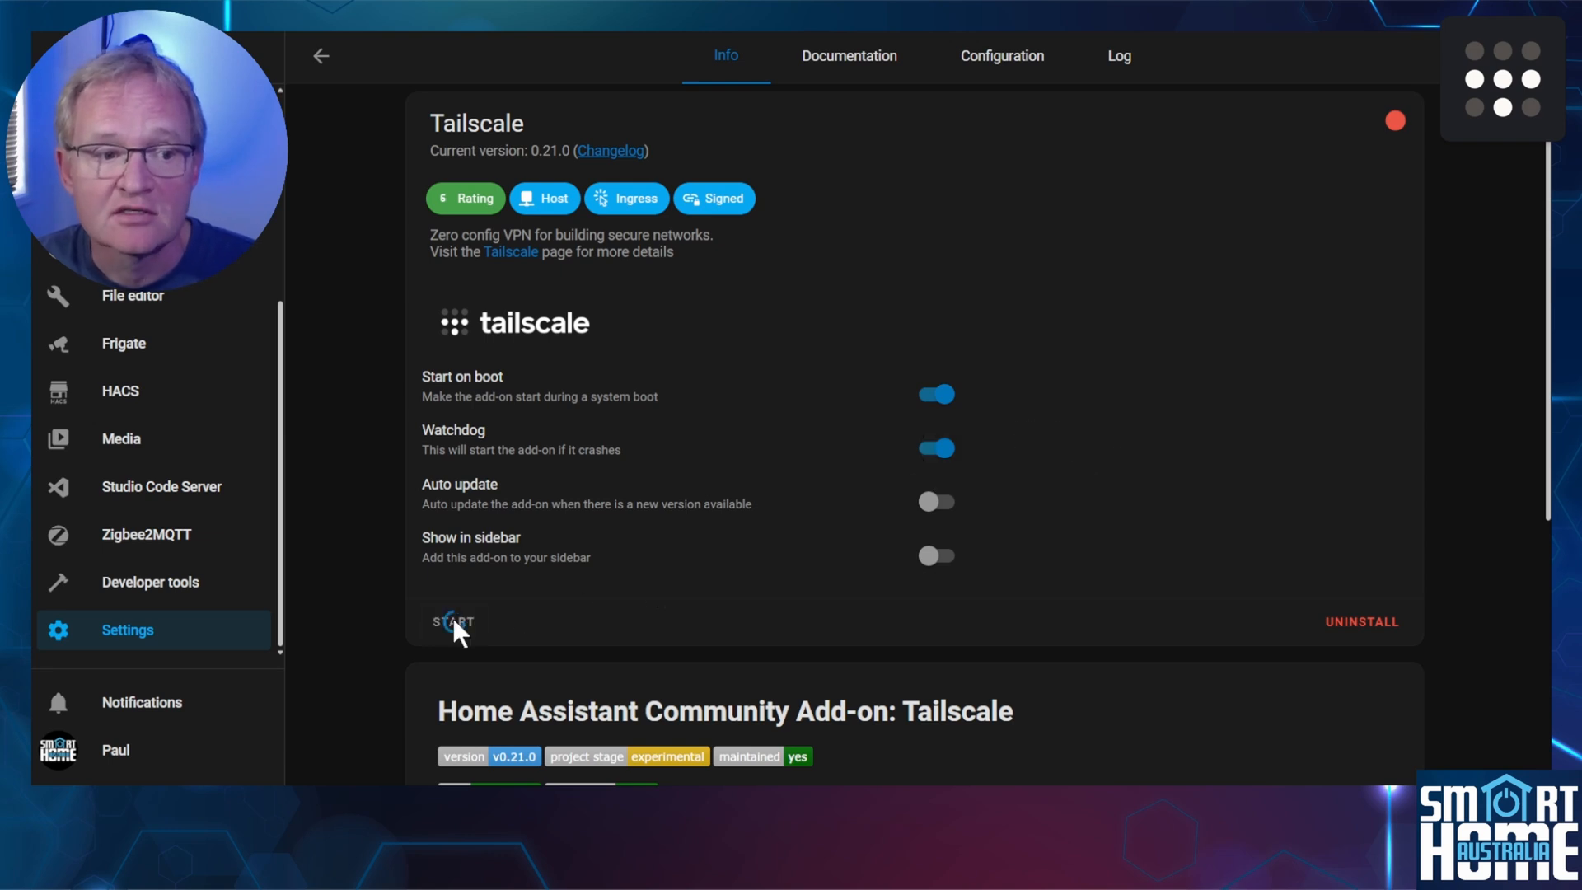
click(452, 621)
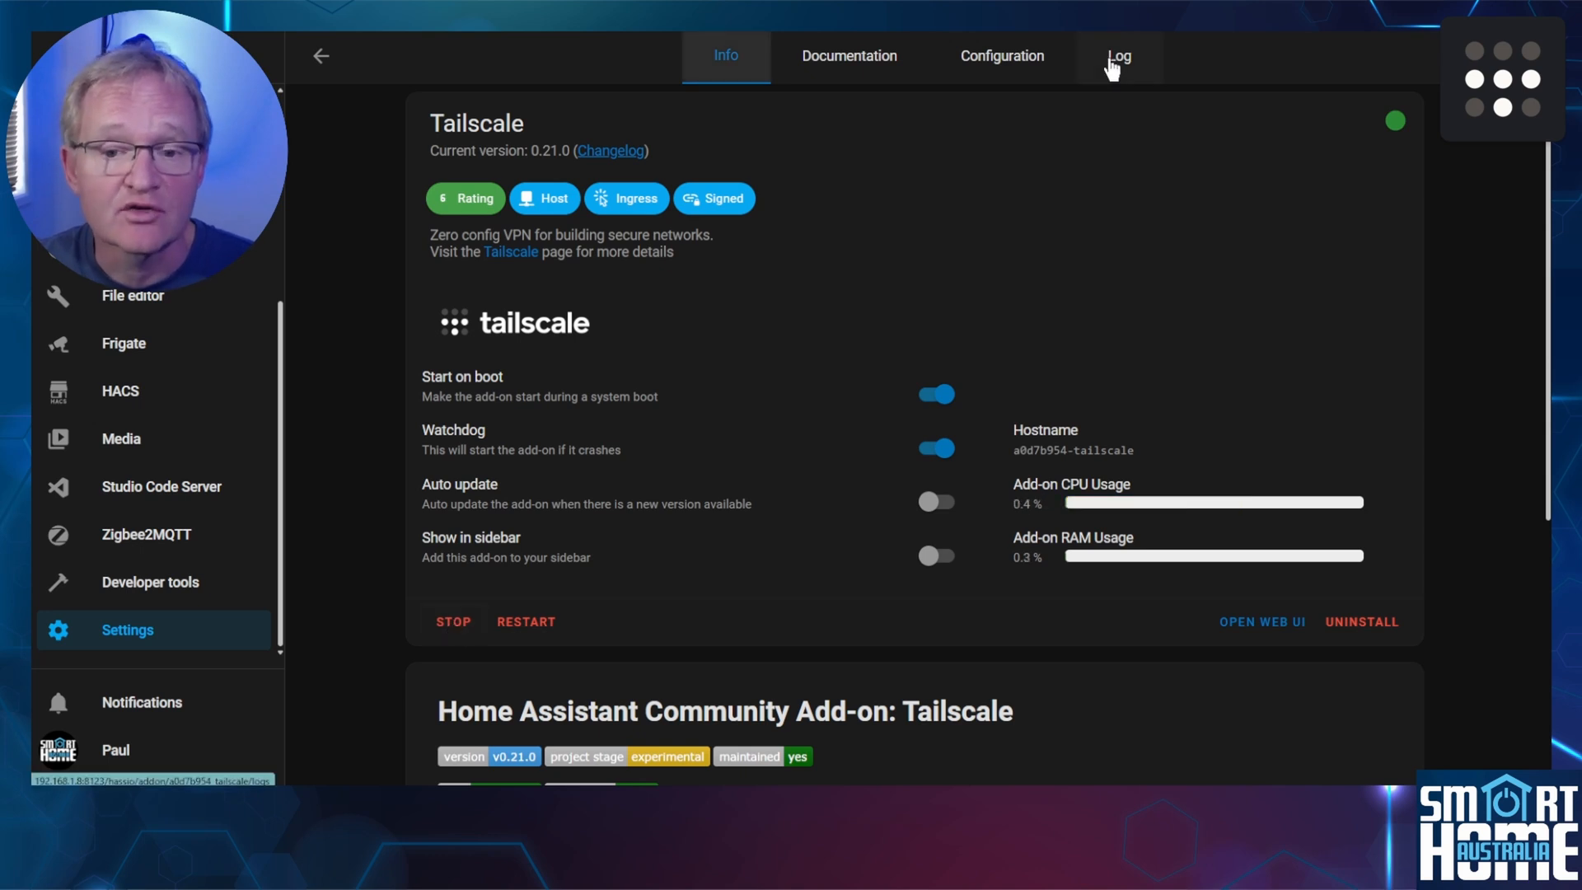
- View the Tailscale add-on's log output to find the login link
click(1117, 56)
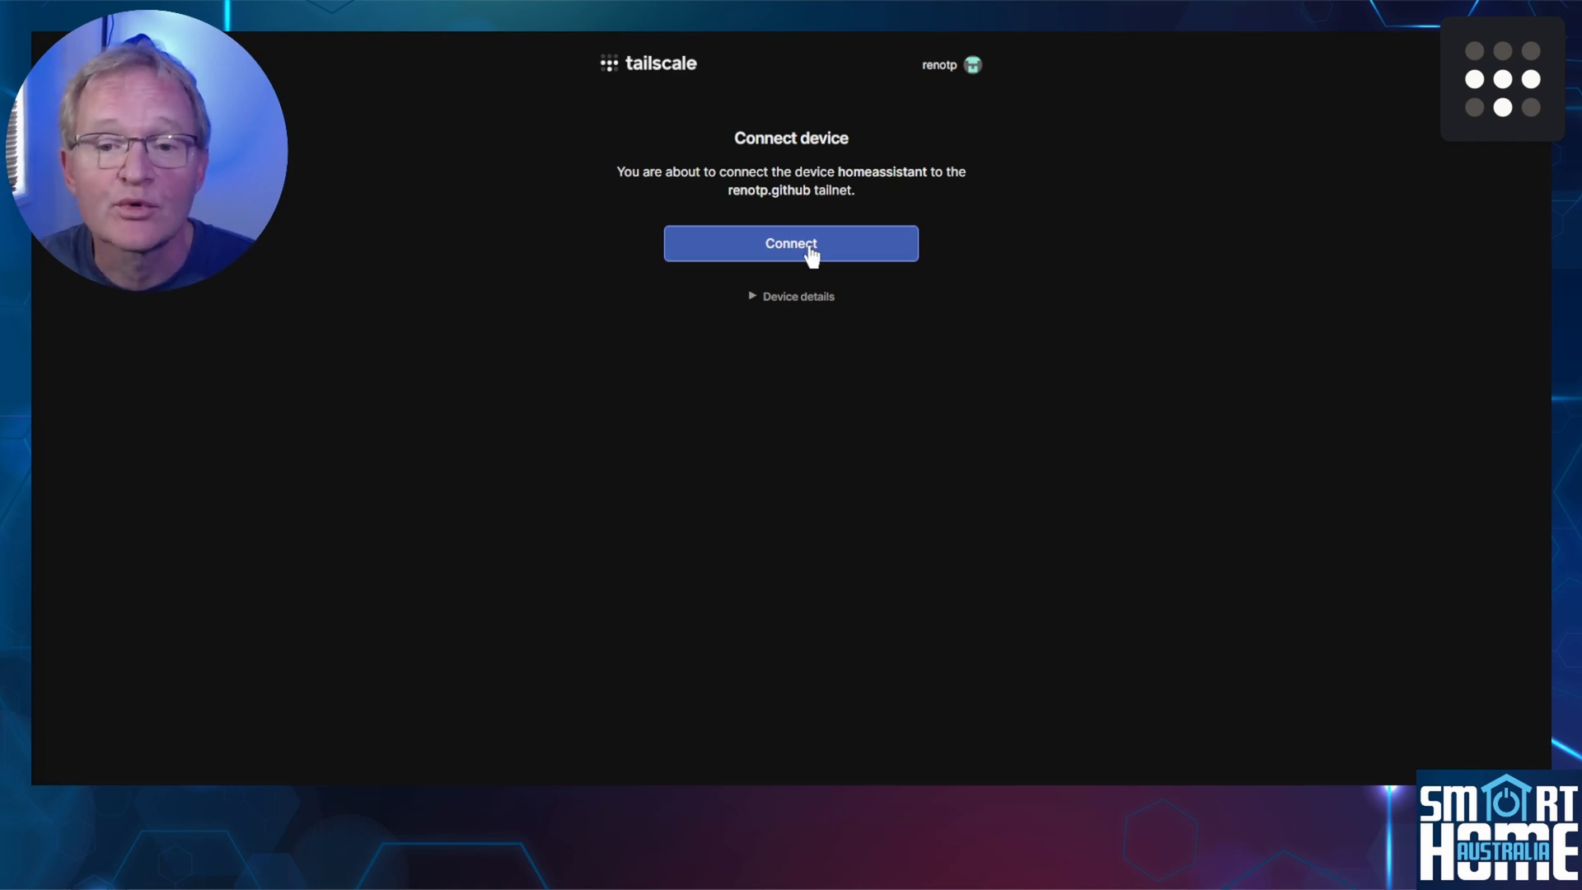
- Confirm connecting the homeassistant device to the renotp.github tailnet
click(789, 244)
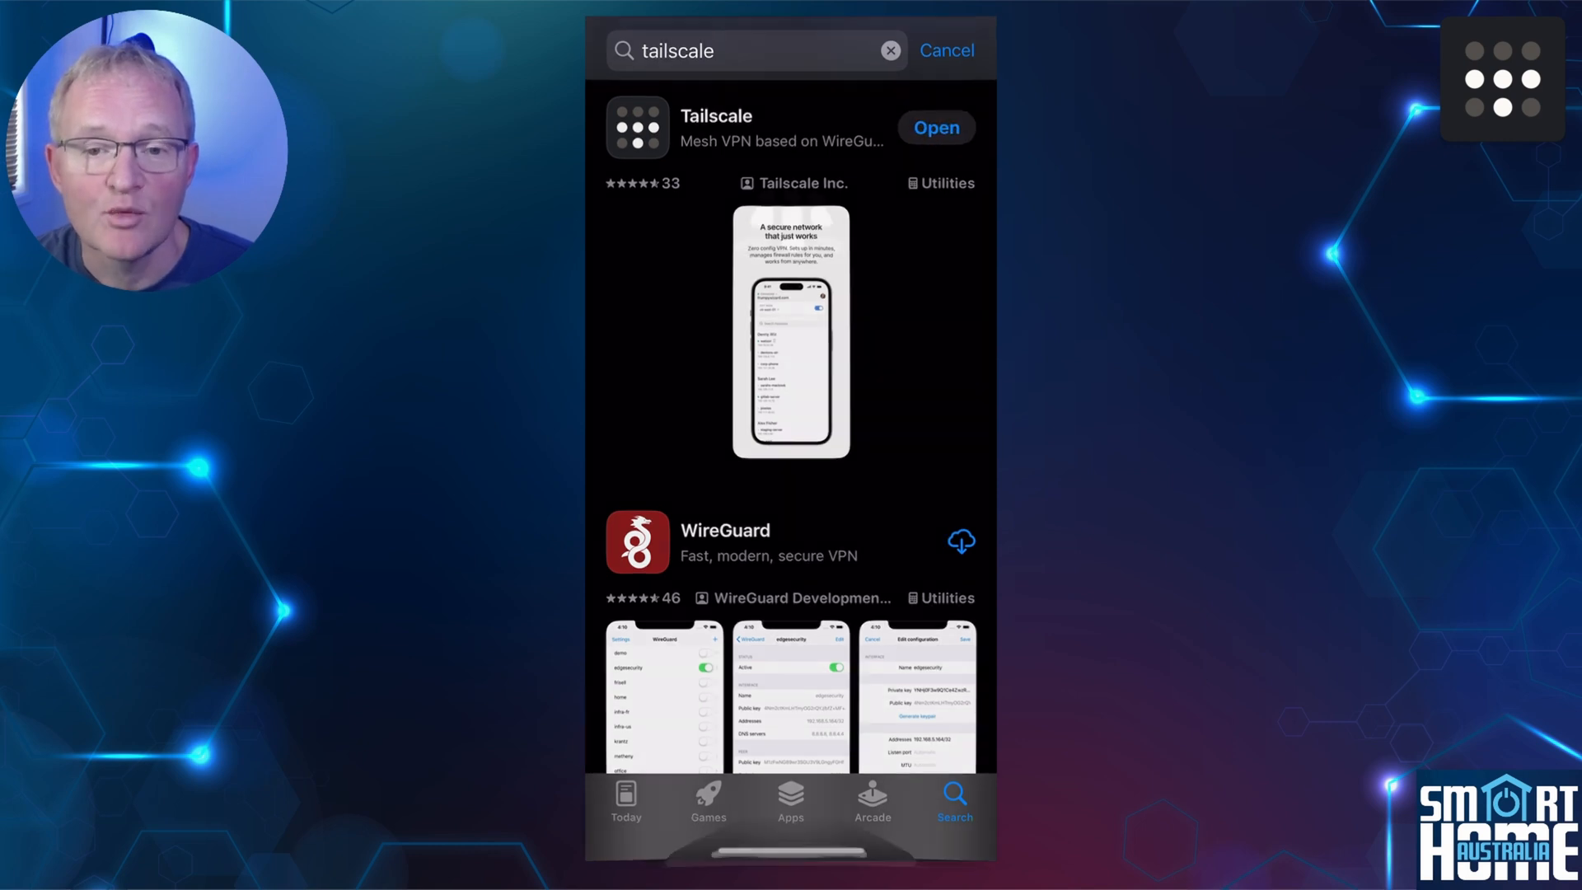
- Launch Tailscale on the iPhone, allow notifications and the VPN configuration, and begin login
click(934, 126)
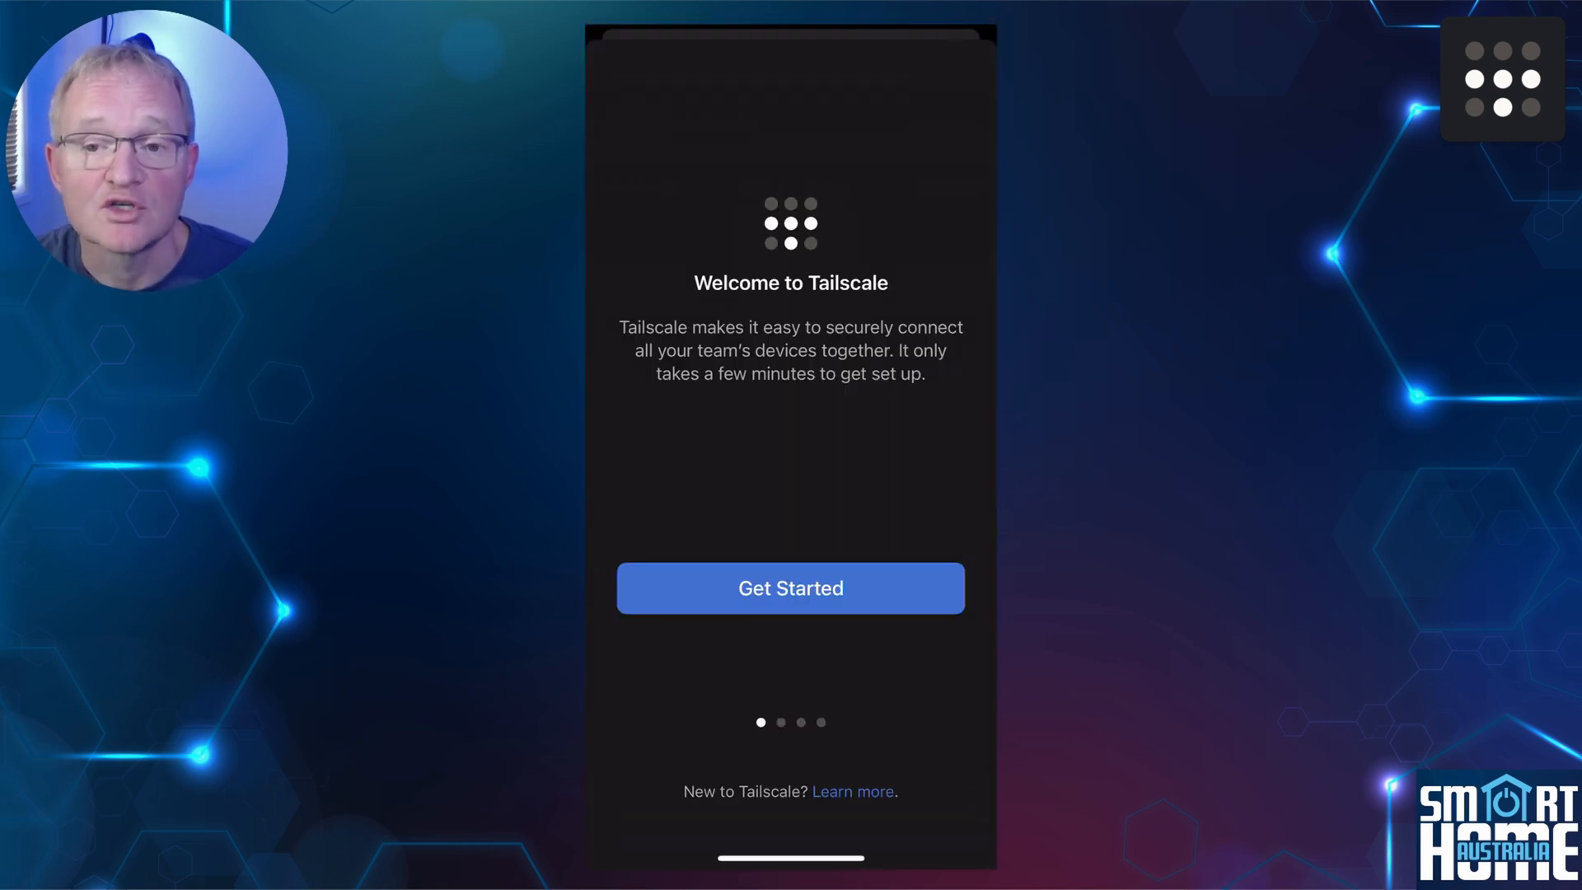
click(789, 586)
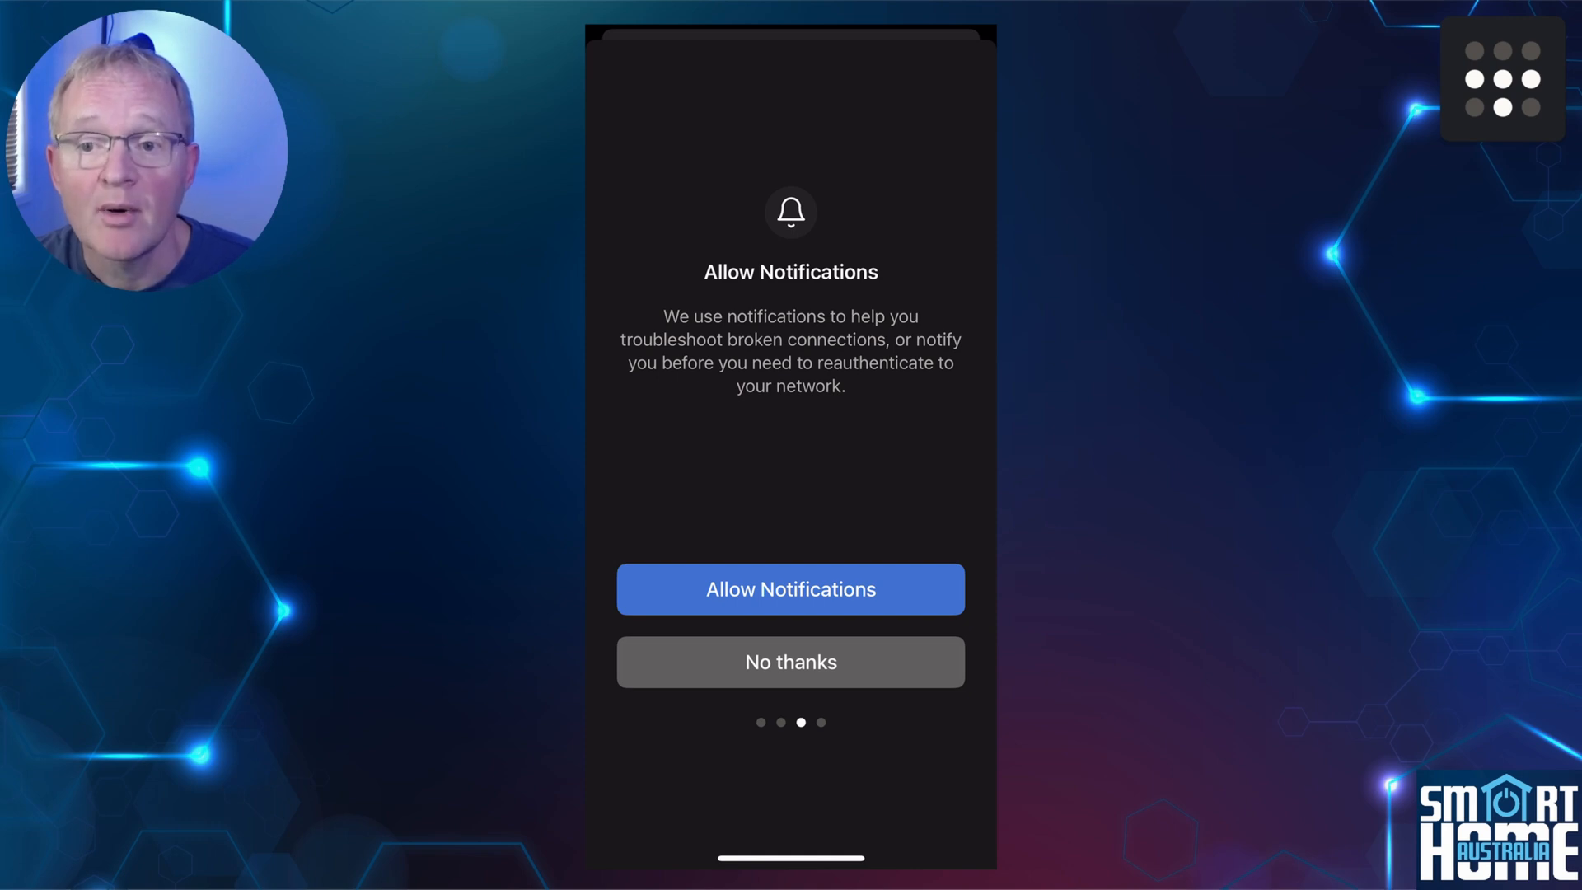
click(789, 590)
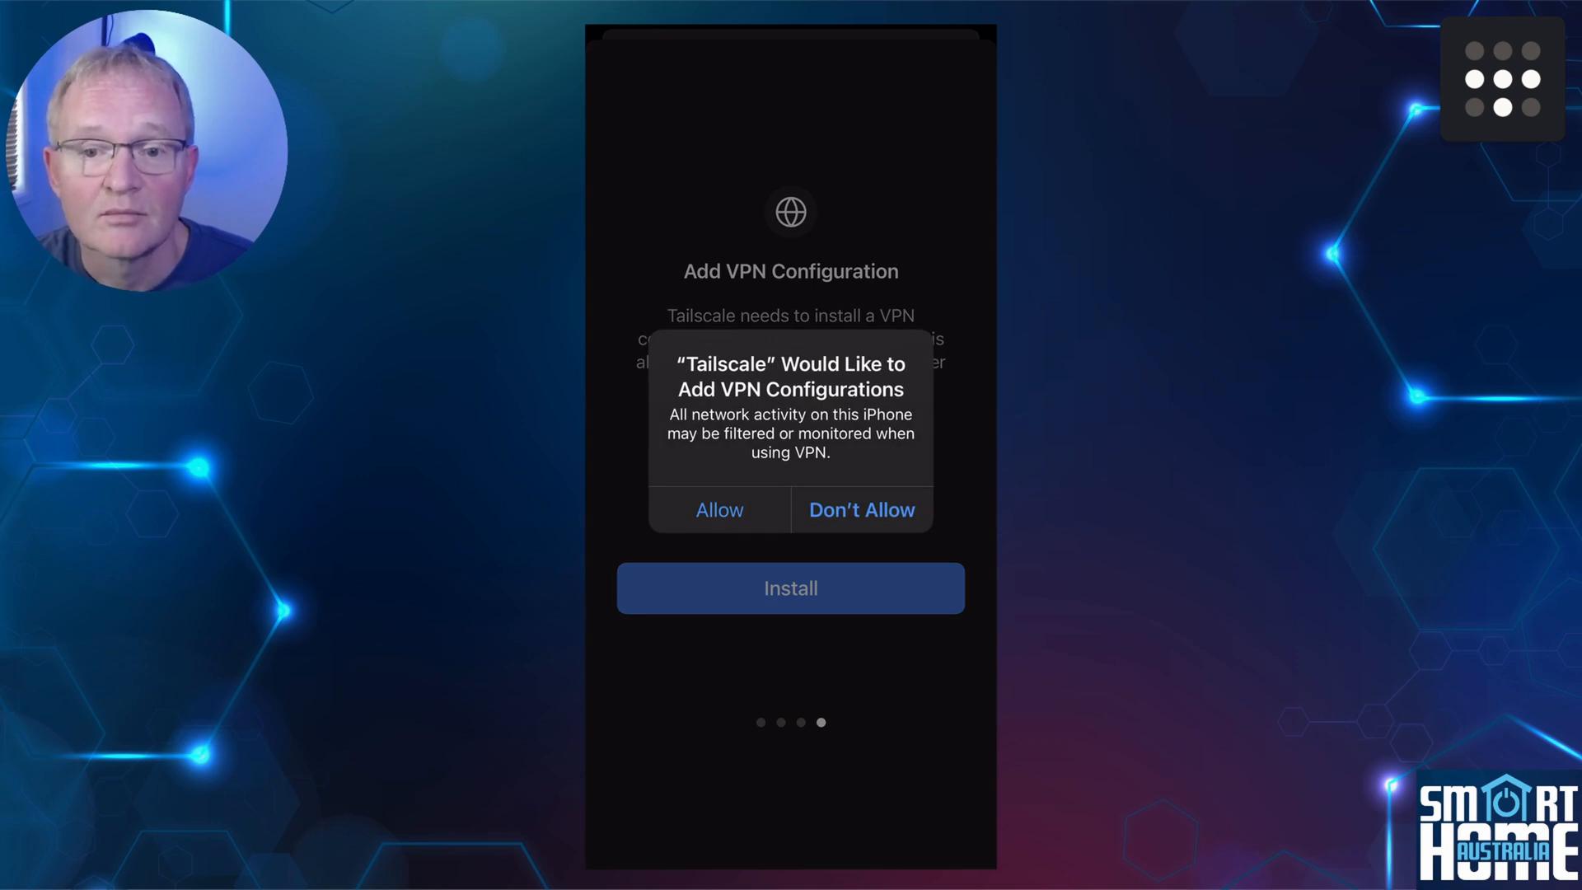
click(718, 509)
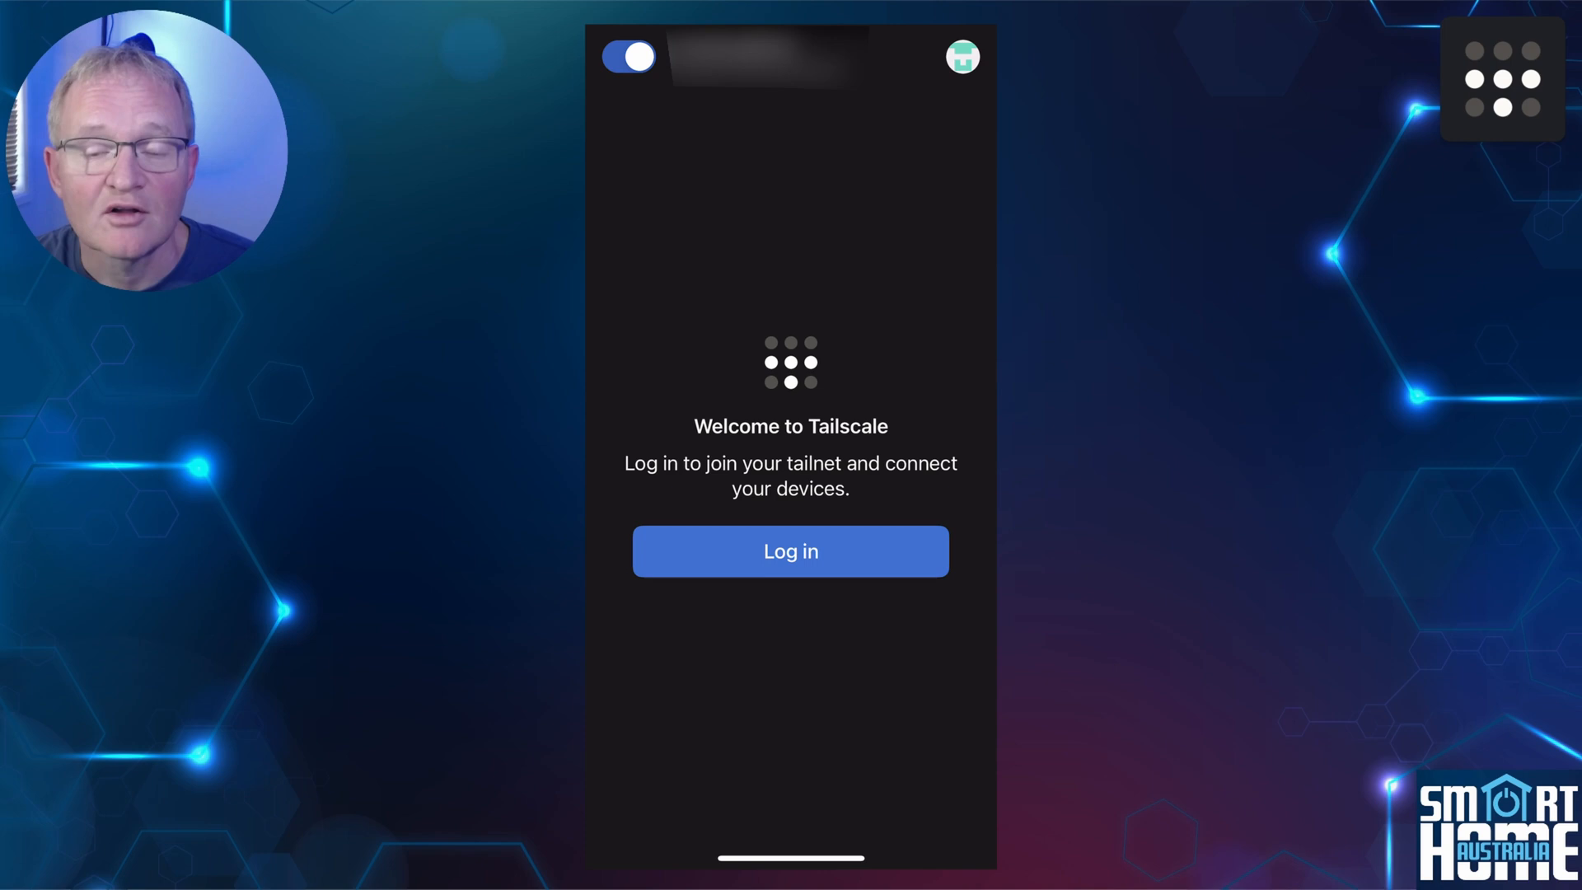
click(789, 550)
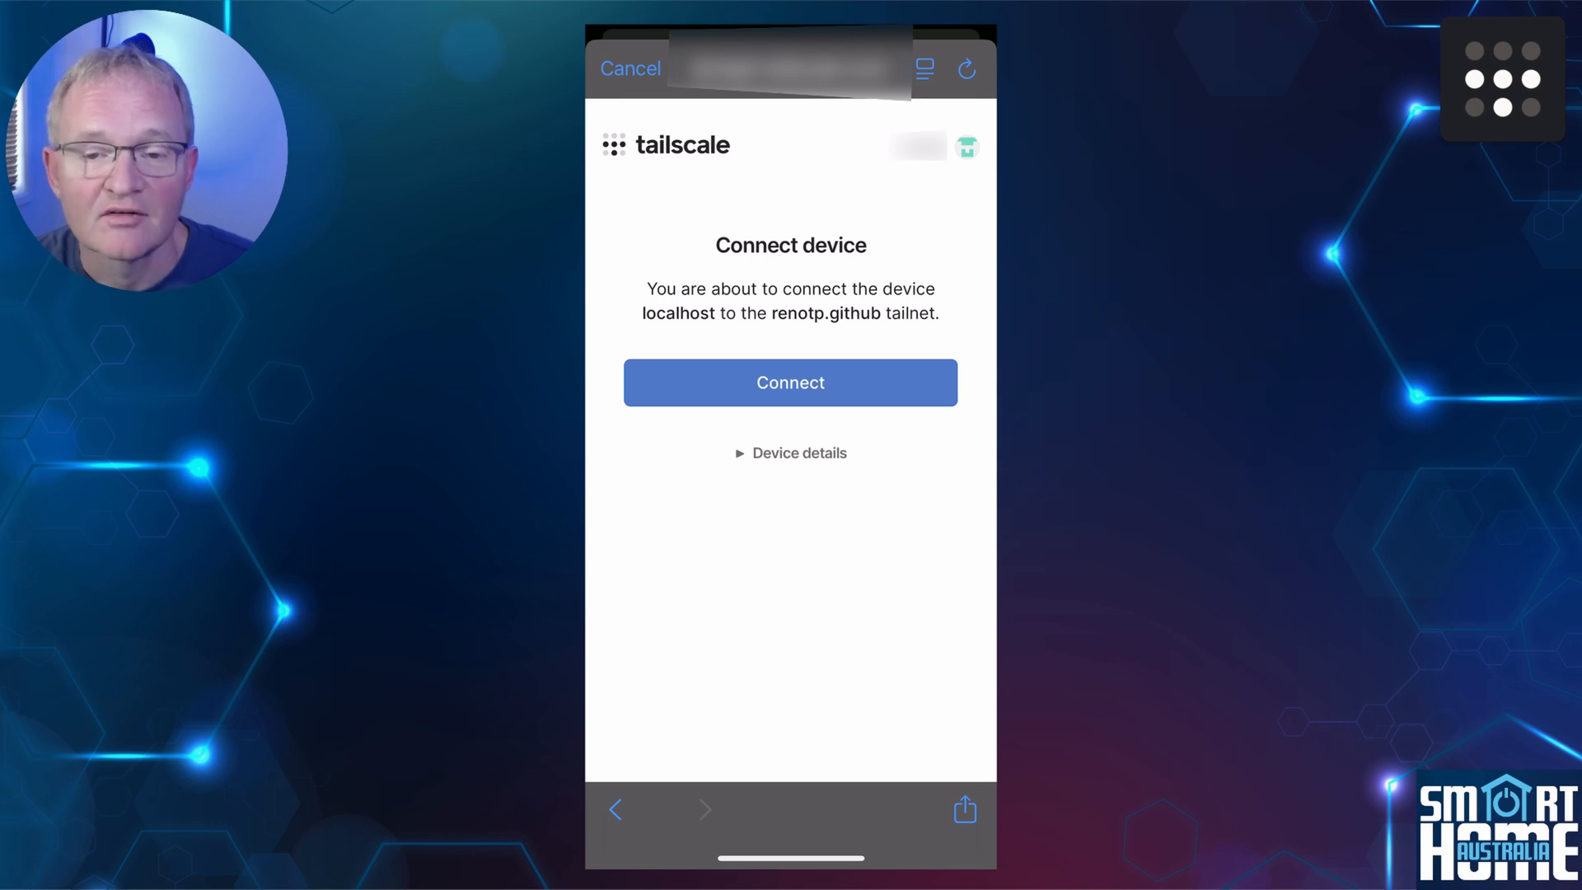
- Confirm connecting the iPhone to the renotp.github tailnet
click(789, 382)
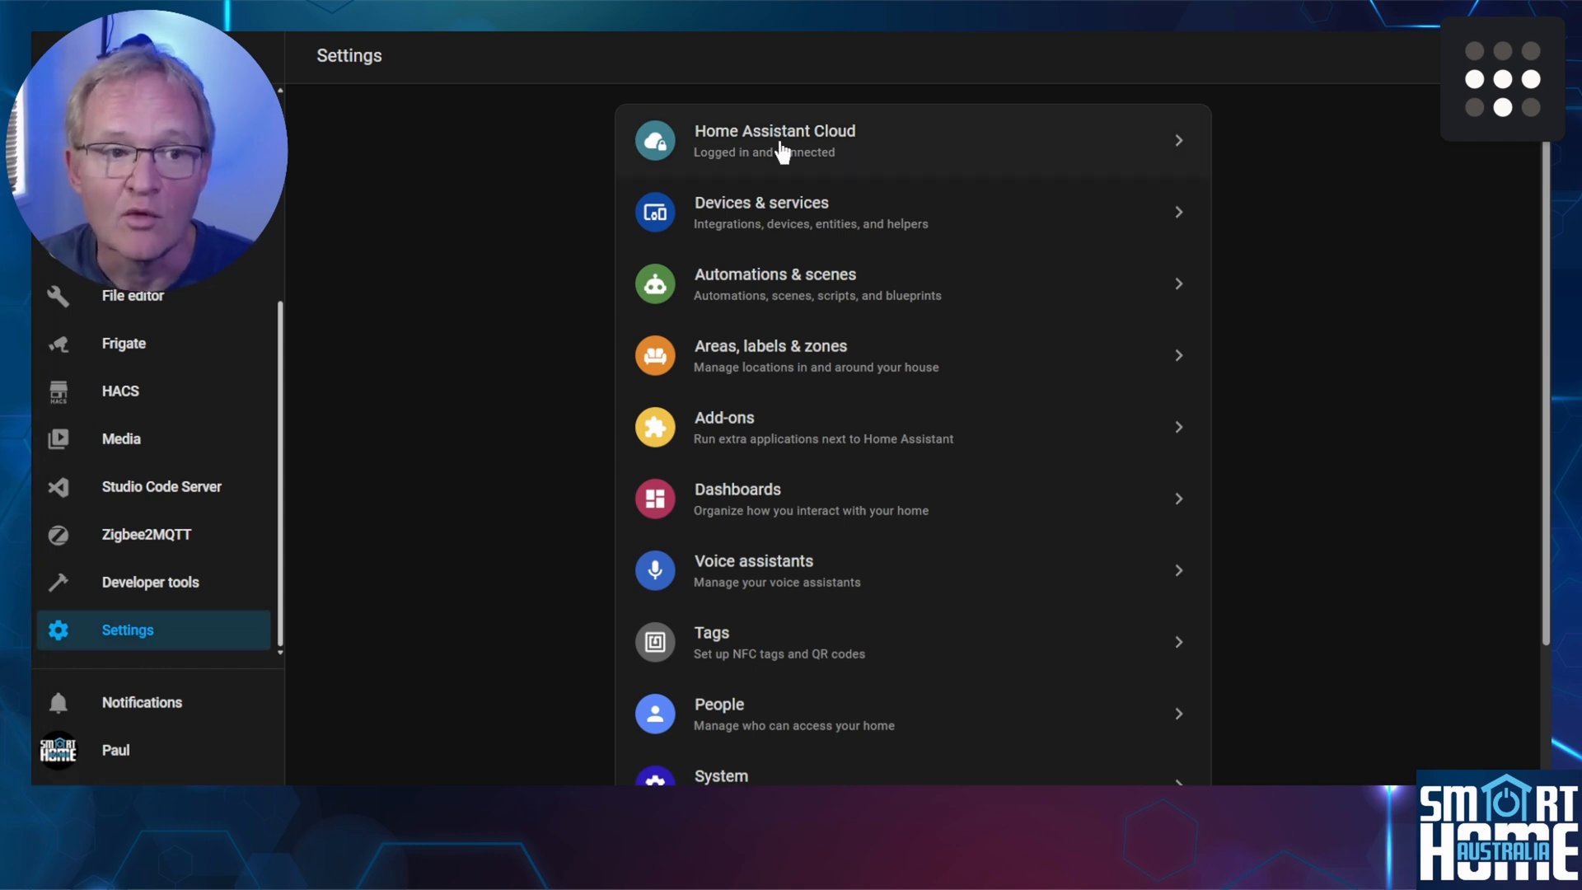
- Show the Home Assistant Cloud page from Settings
click(774, 140)
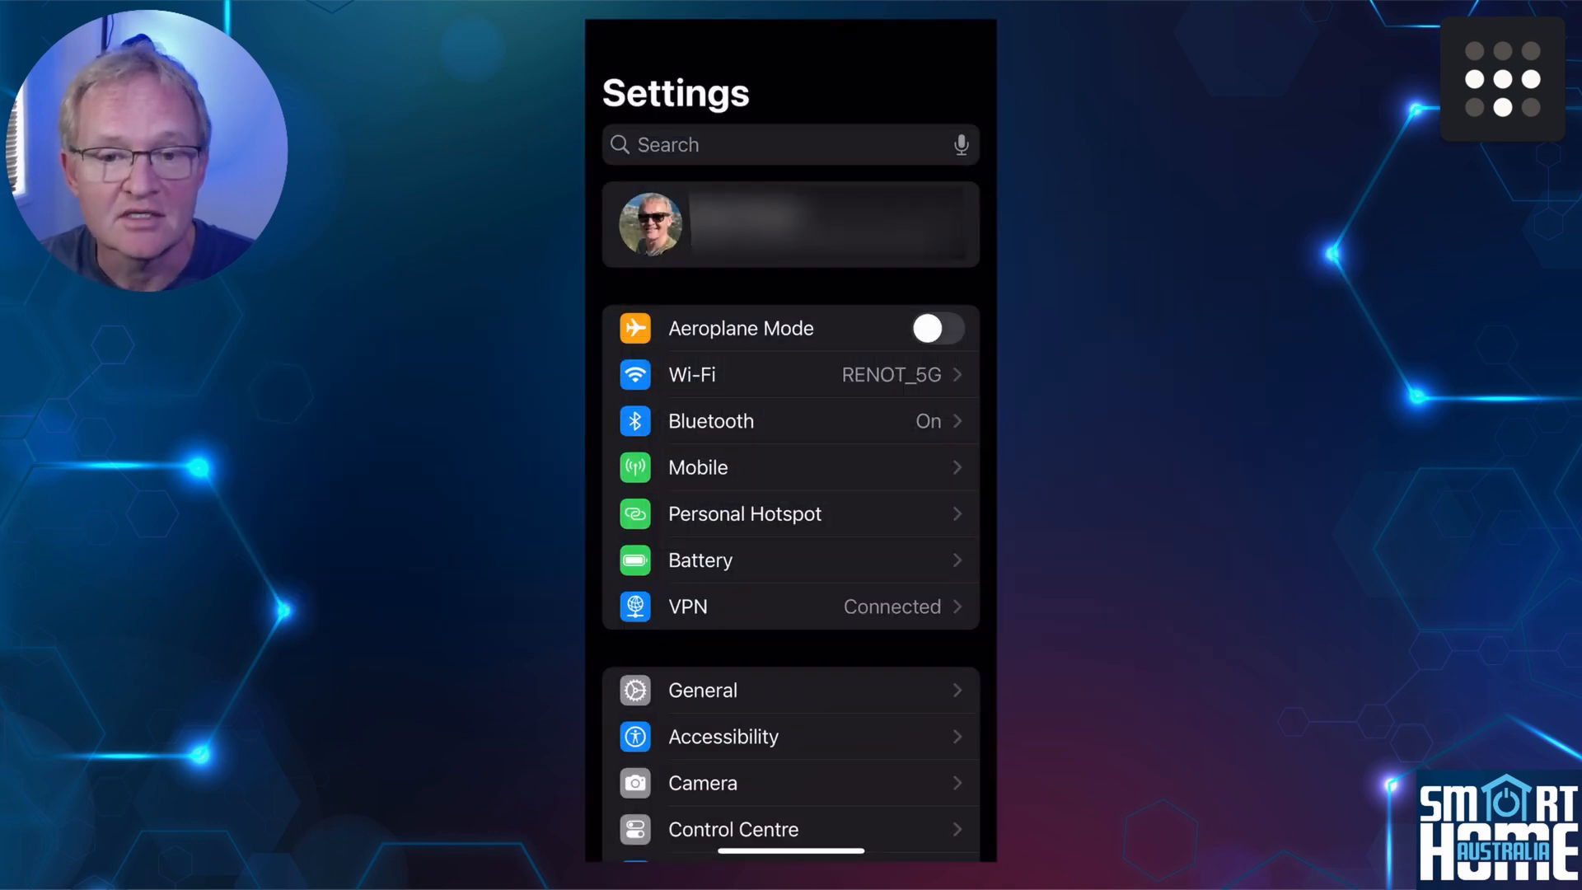
- Check in iOS Settings that the VPN shows Connected
click(790, 606)
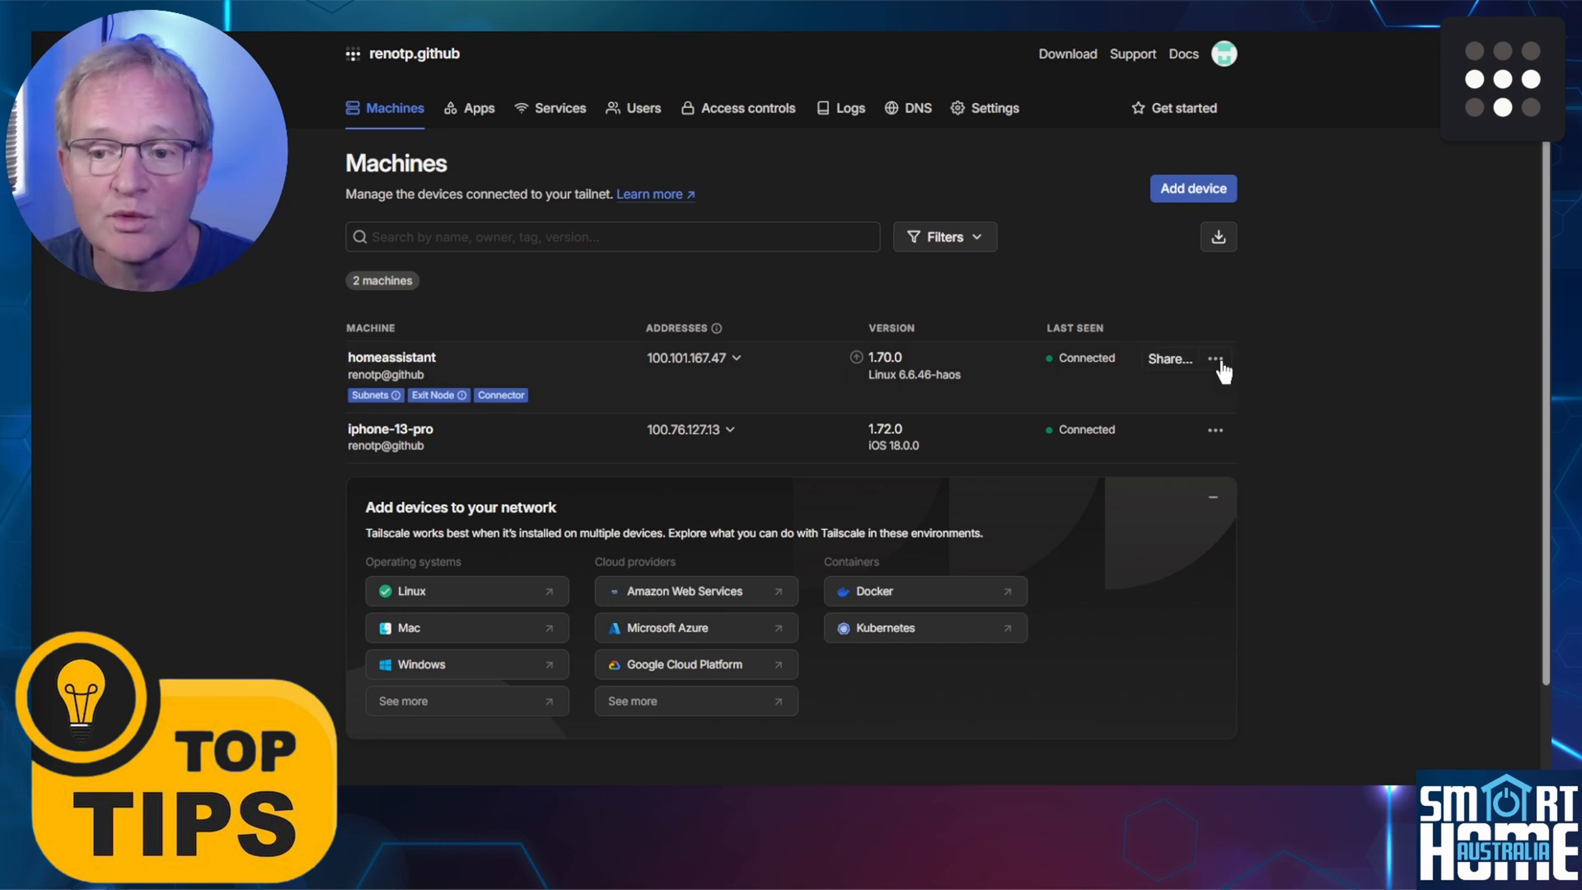
- Disable key expiry for the homeassistant machine, then view the tailnet DNS settings
click(1216, 359)
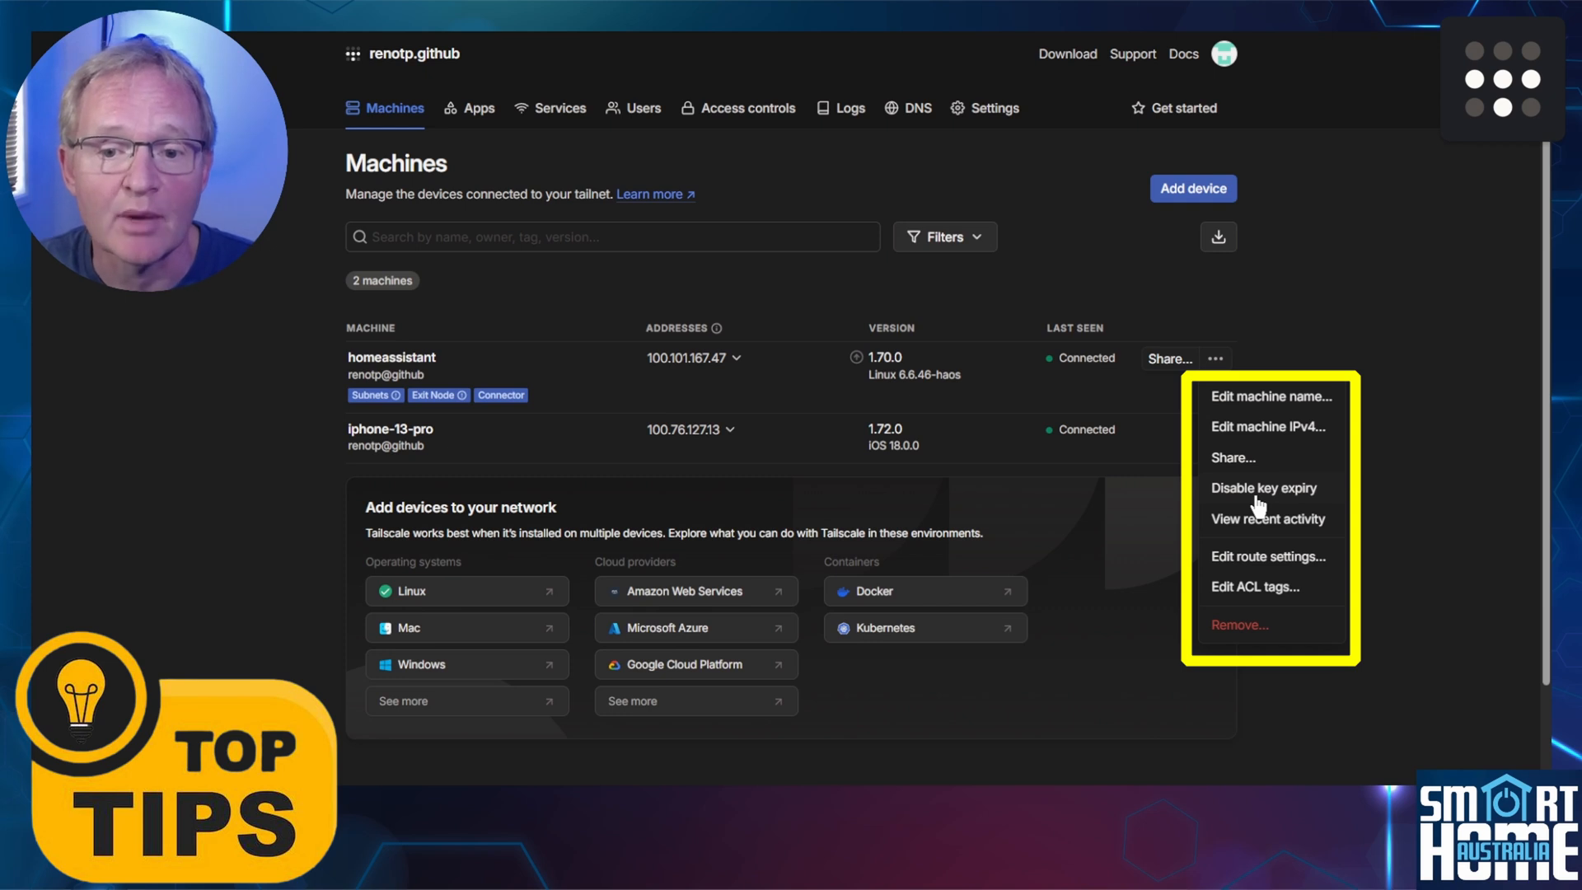
click(1264, 488)
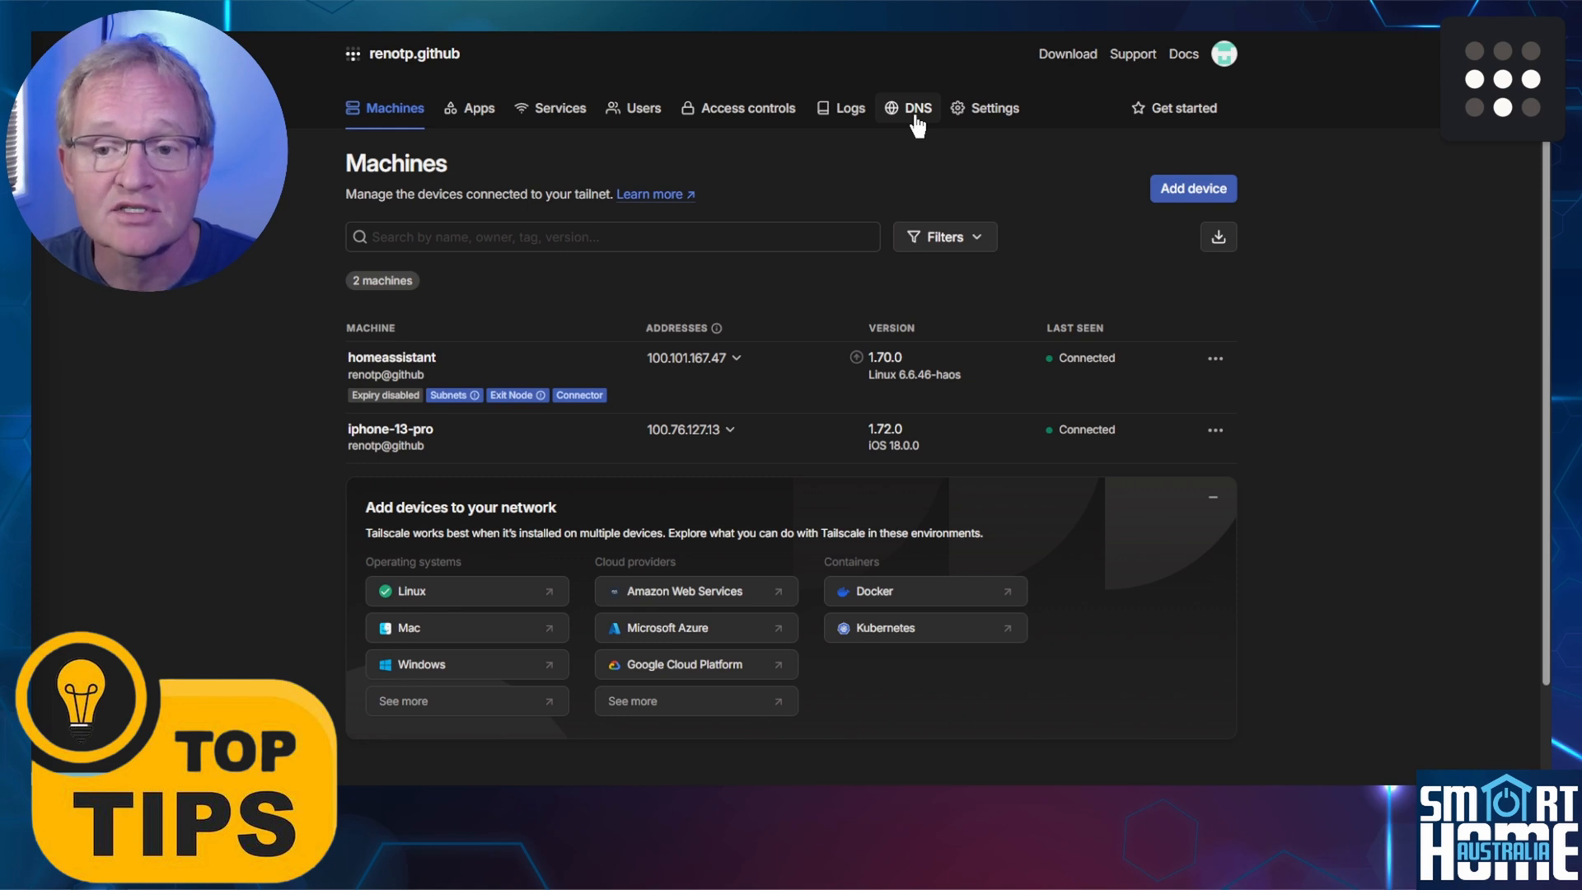
click(907, 109)
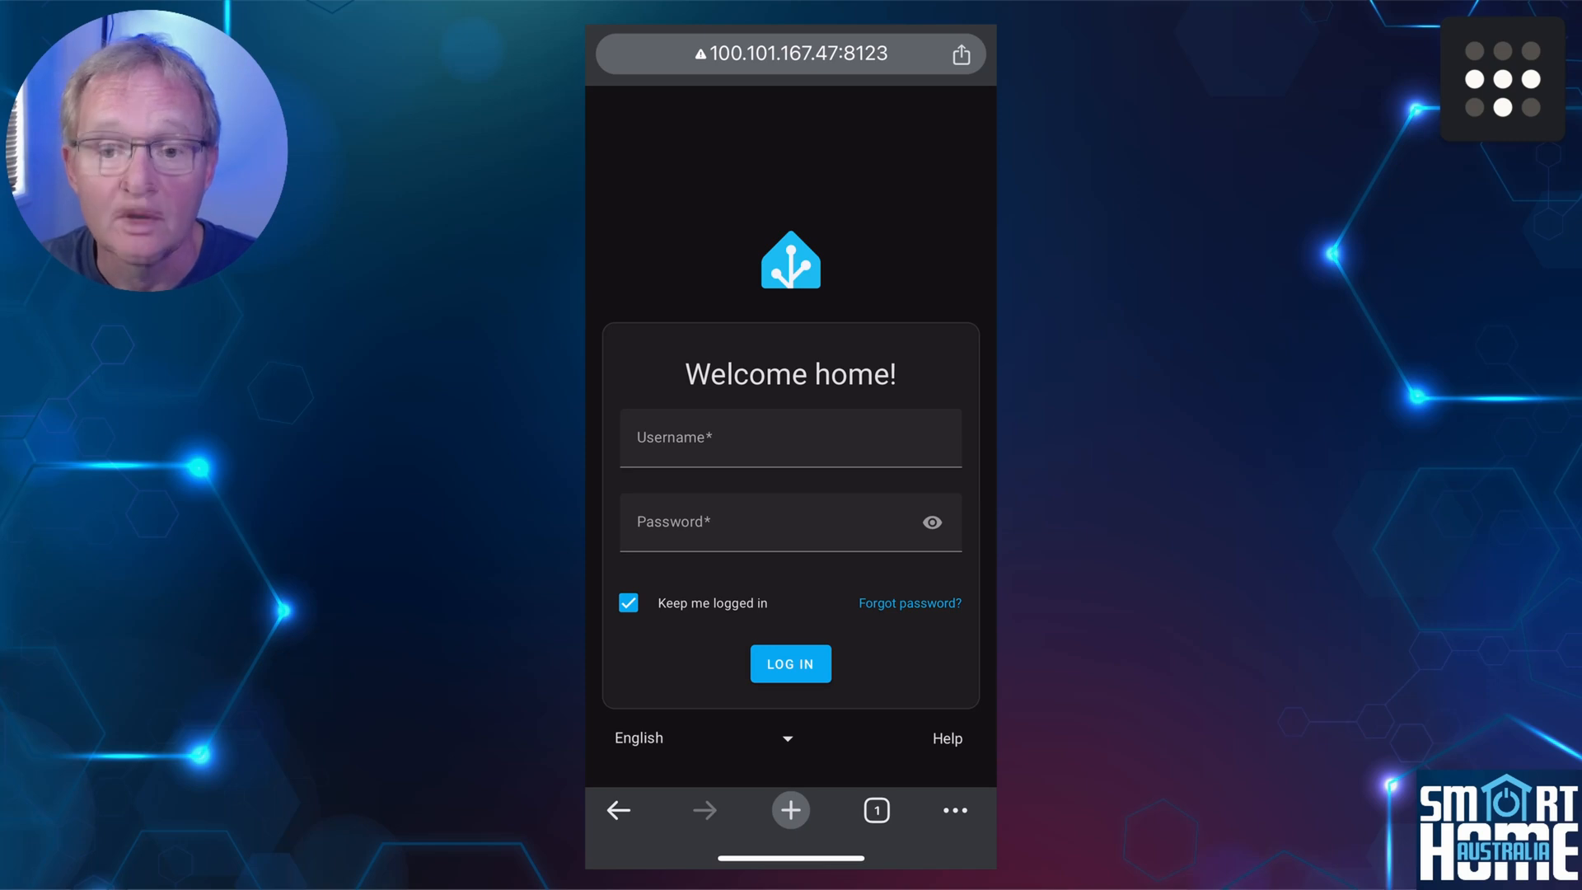
- Change the Chrome address to homeassistant.local:8123
click(791, 53)
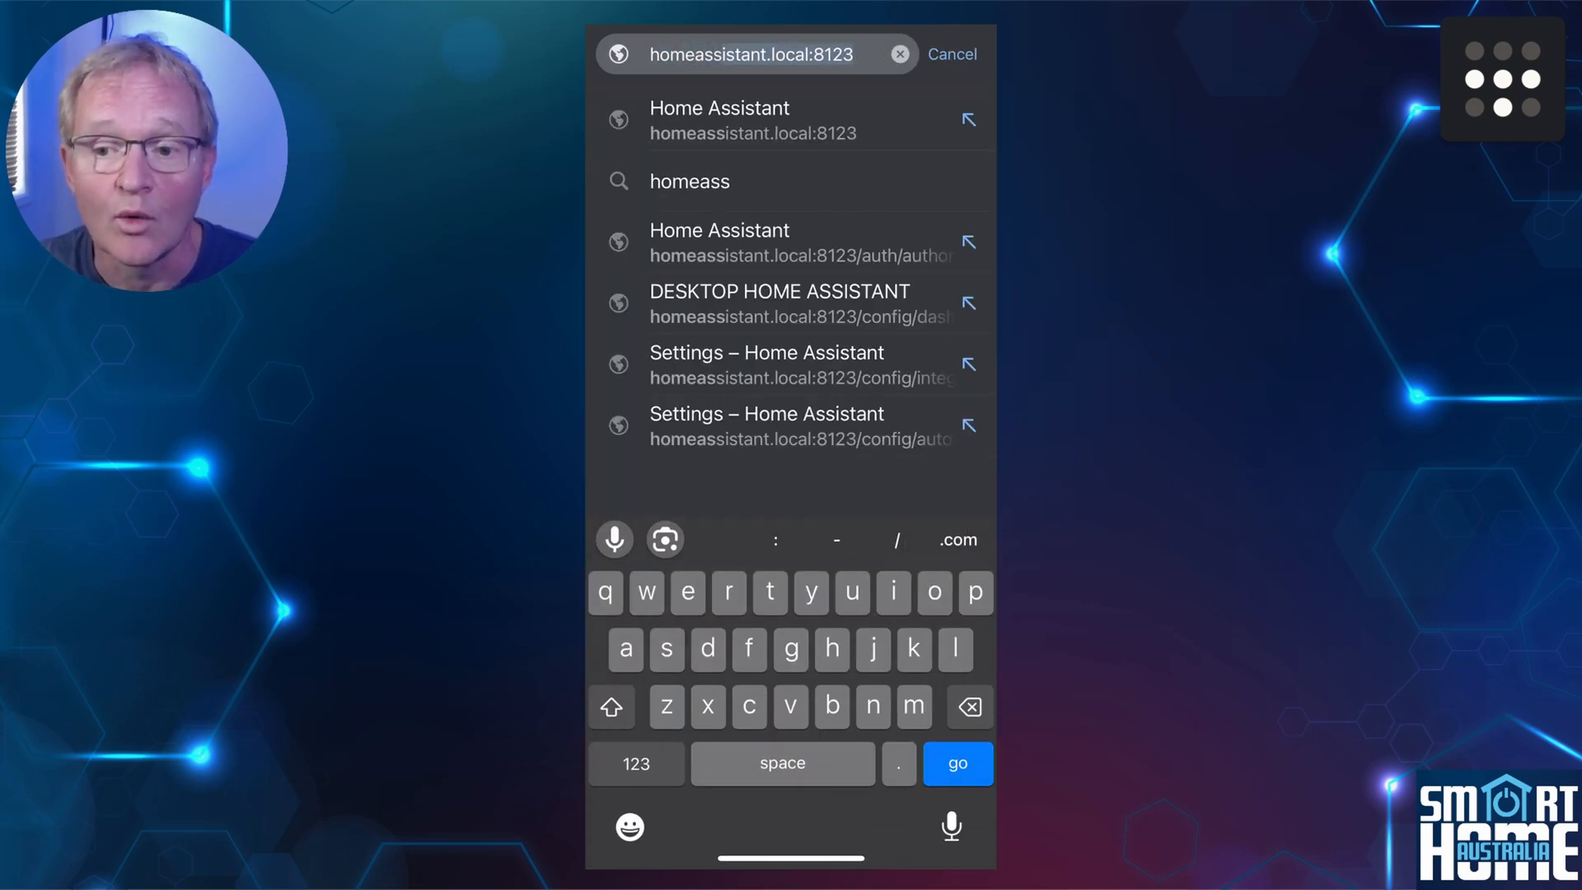
text(istant)
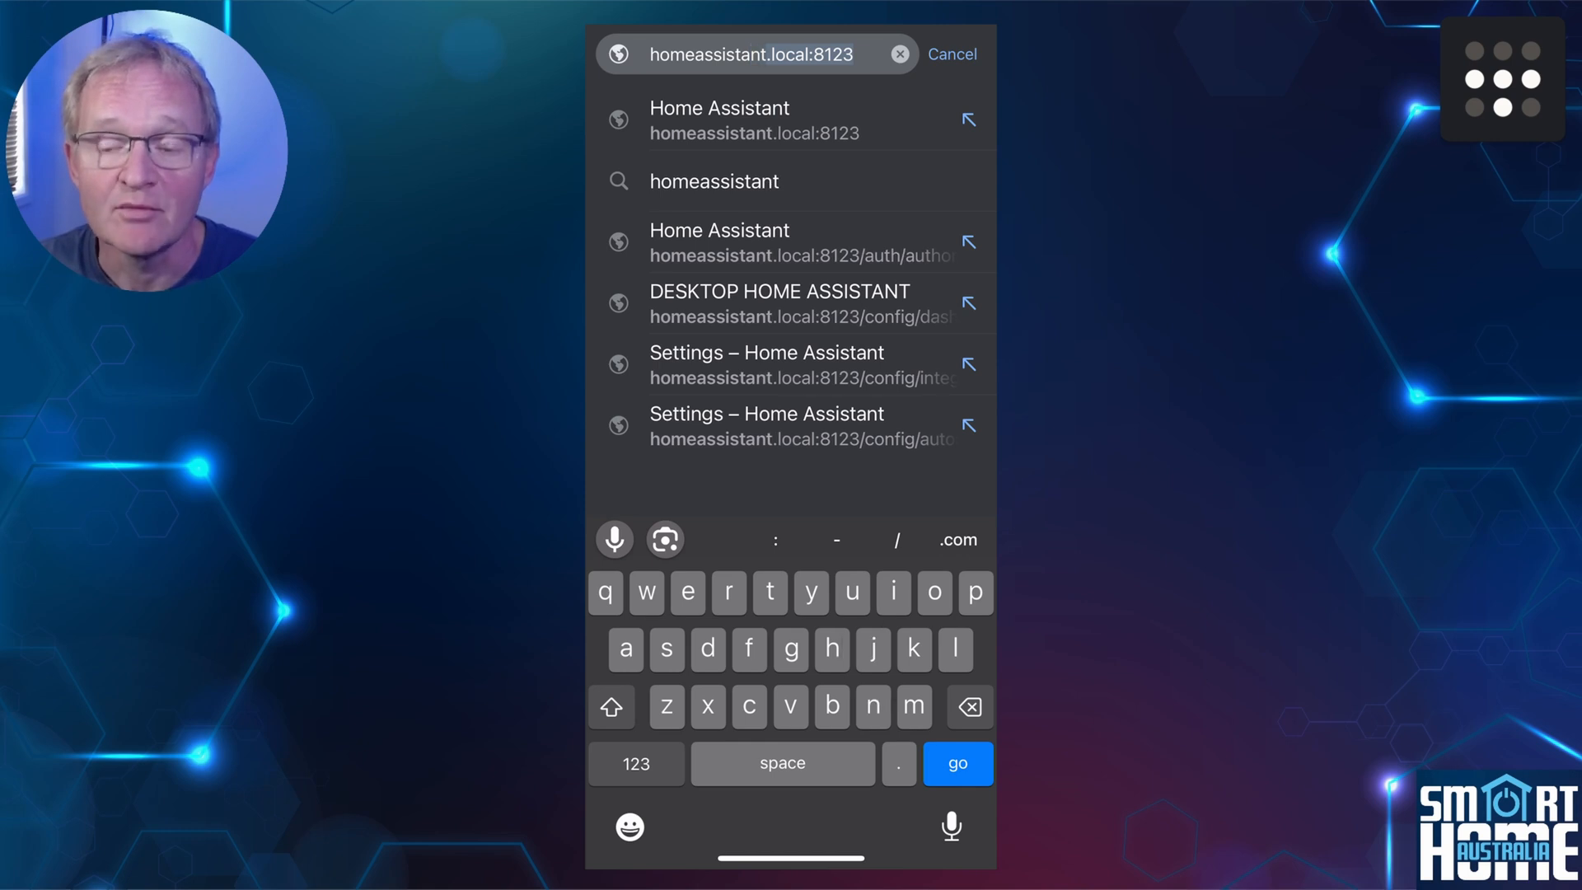